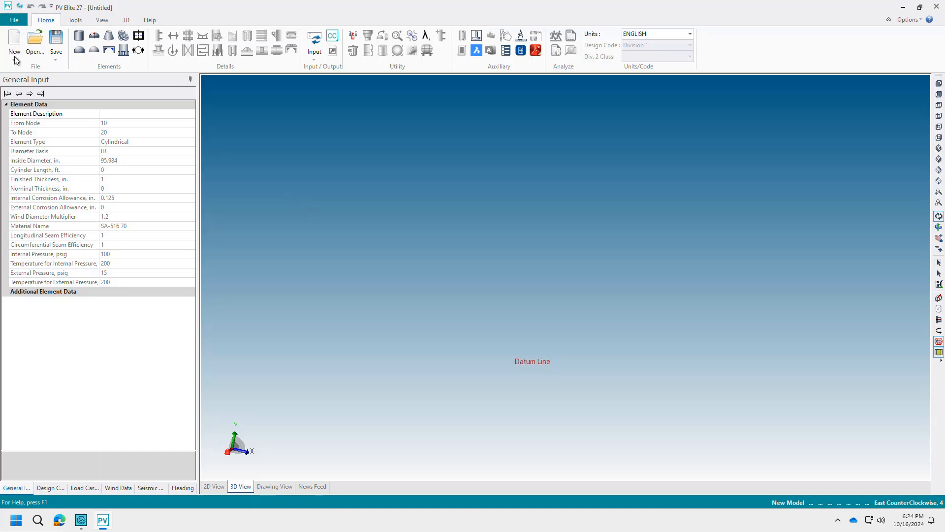
- Switch the new vessel model's unit system to millimetres (MM)
click(690, 33)
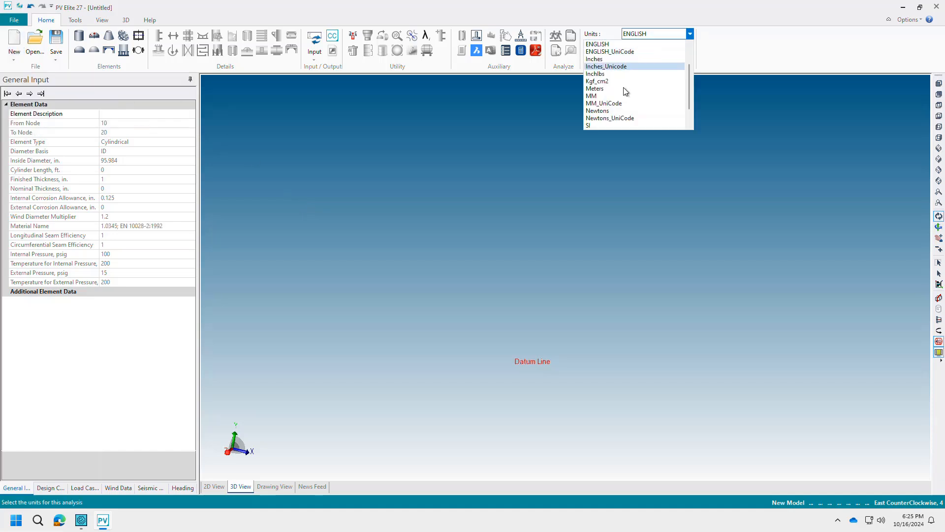
click(592, 96)
text(Bottom)
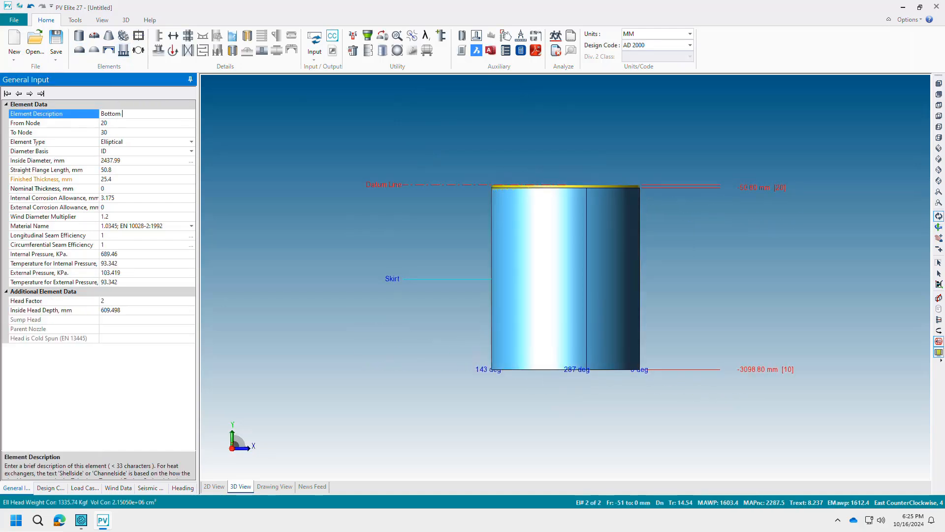
- Add cylindrical shell sections S1 and S2 above the bottom head
click(41, 93)
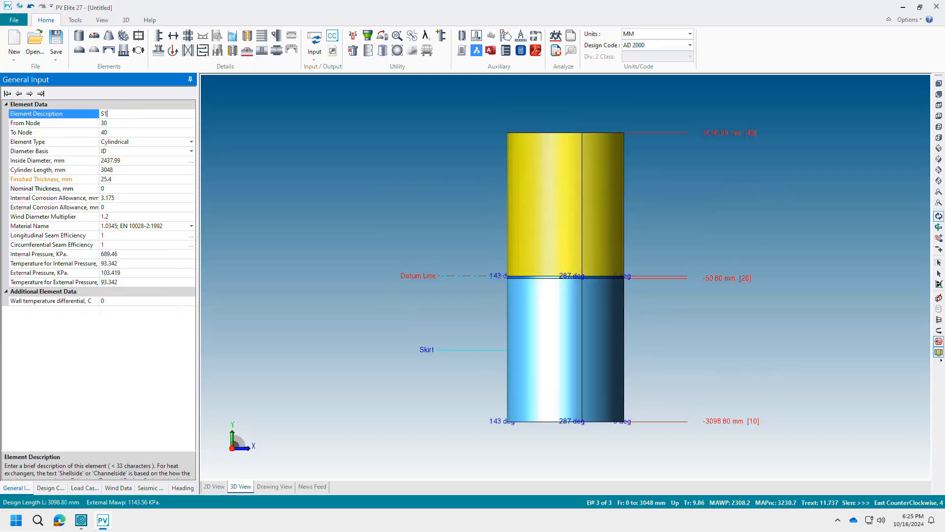
click(40, 94)
text(Top Head)
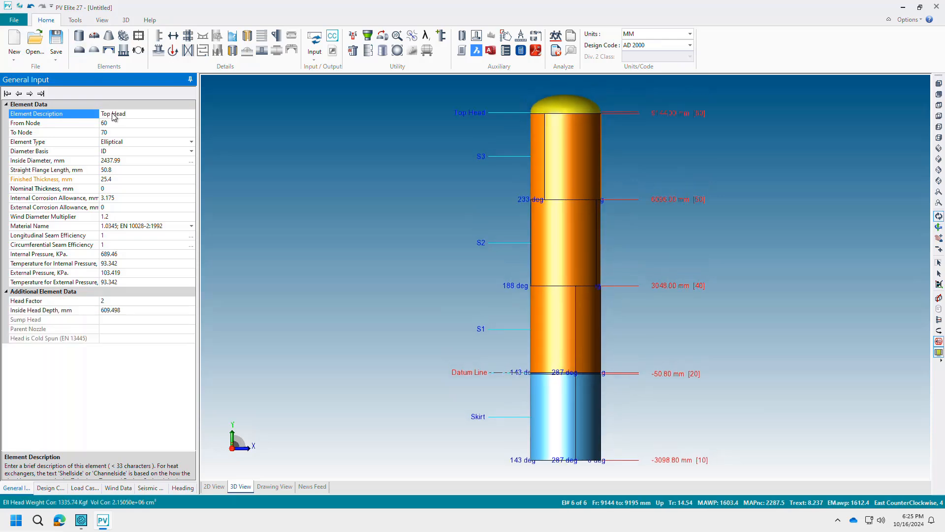
- Attach nozzle N1 to shell S2, choosing its schedule in Nozzle Input
click(342, 181)
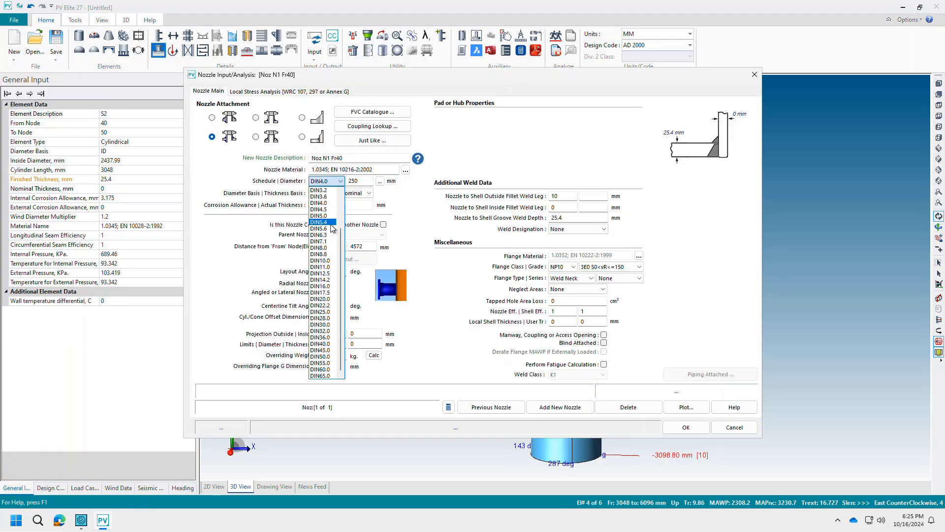
click(319, 266)
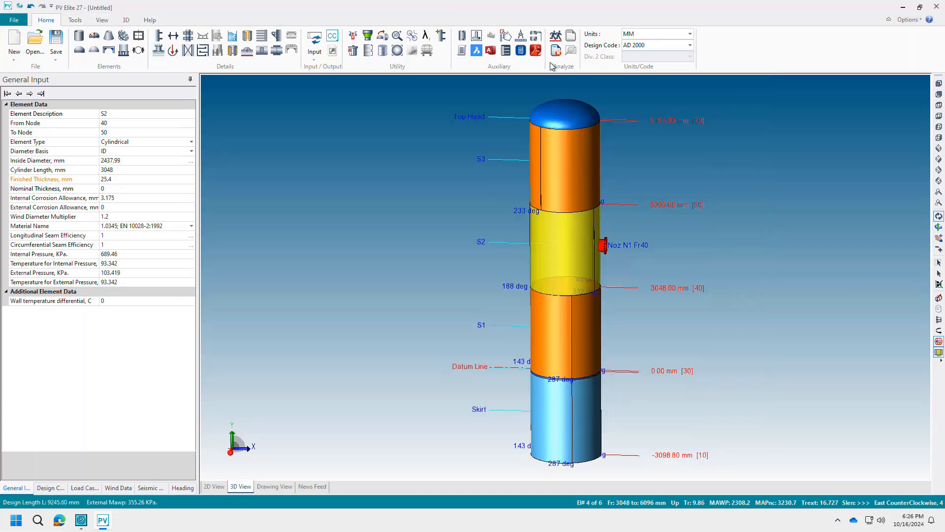
- Run the analysis and view the Bottom Head and nozzle N1 report sections
click(556, 36)
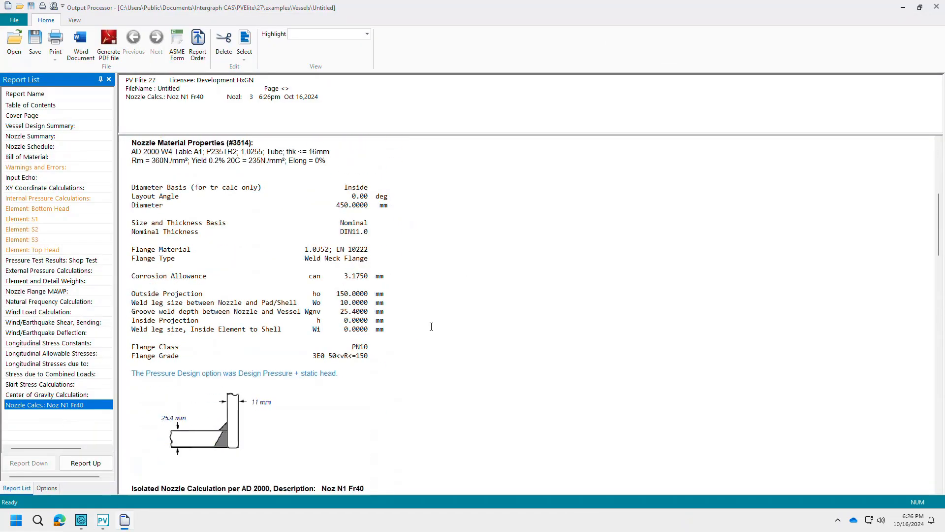
click(37, 207)
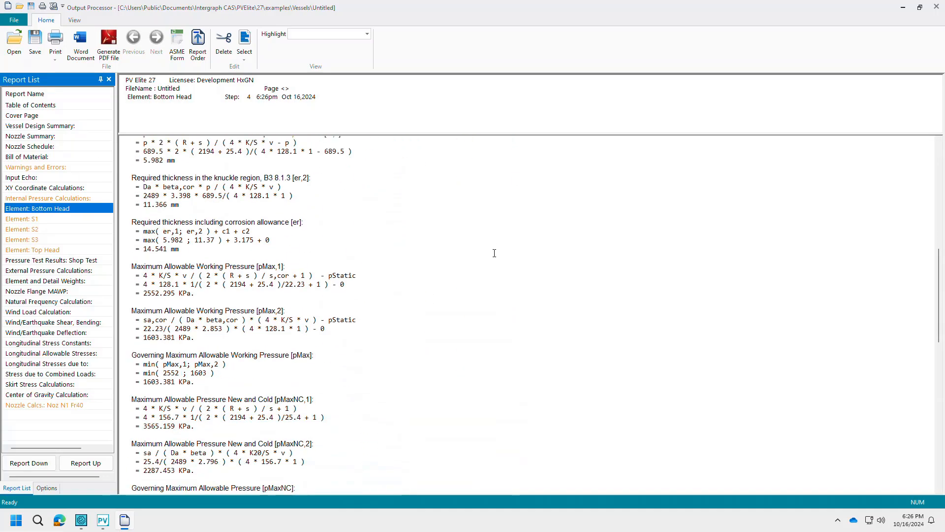
click(40, 126)
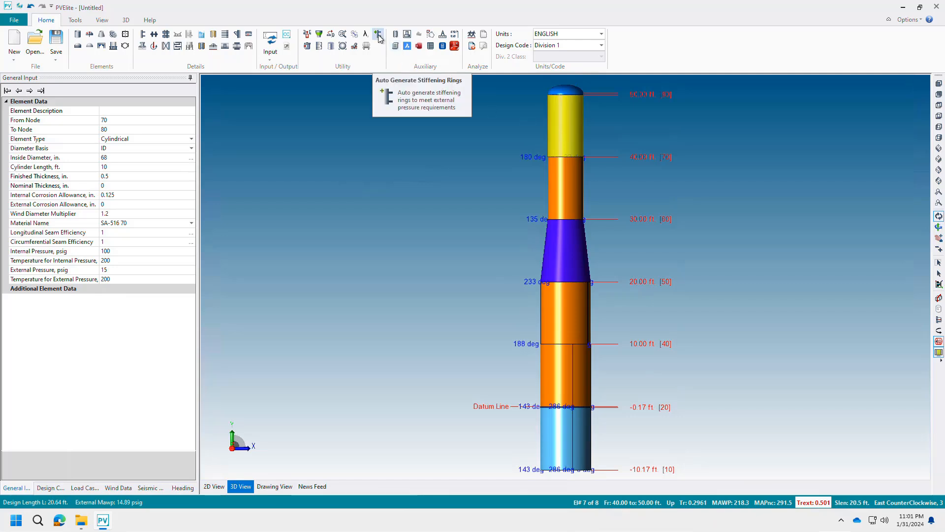
- Auto-generate stiffening rings, confirming replacement of rings on all cylinders
click(379, 34)
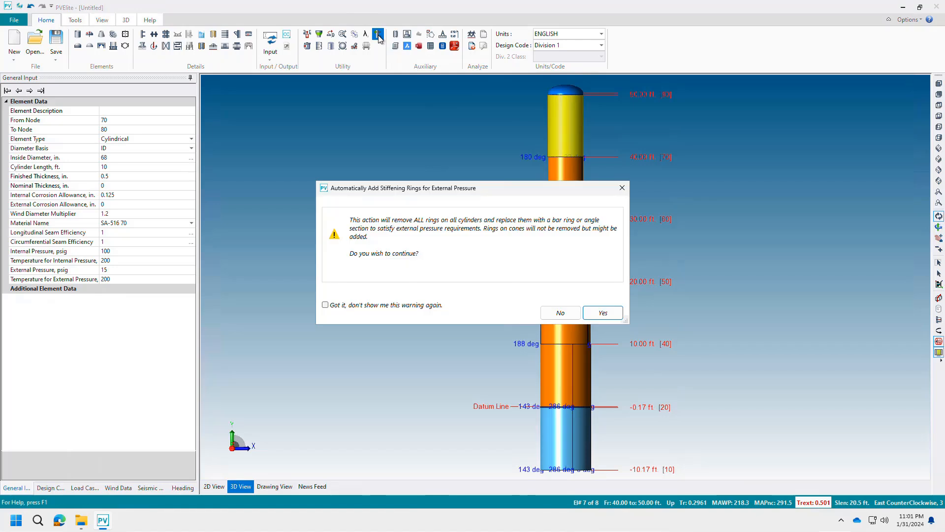
mouse_move(444, 253)
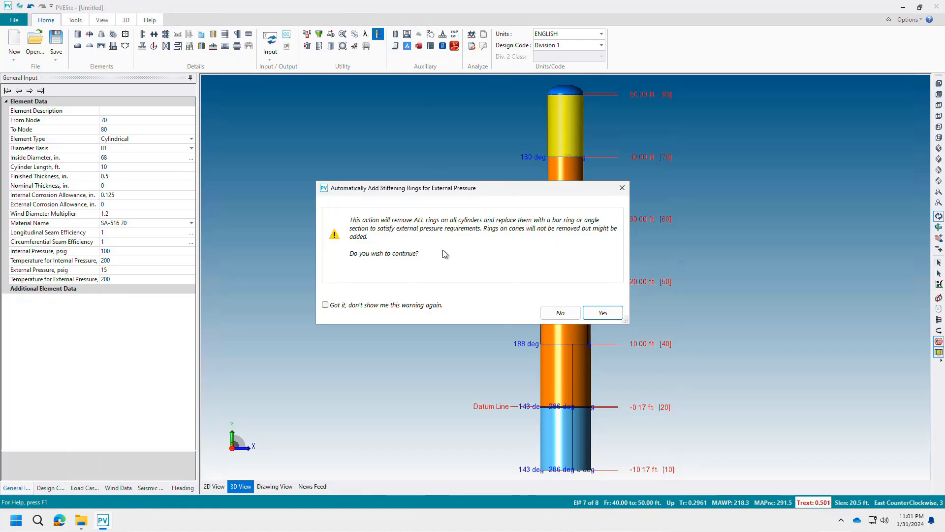
click(601, 312)
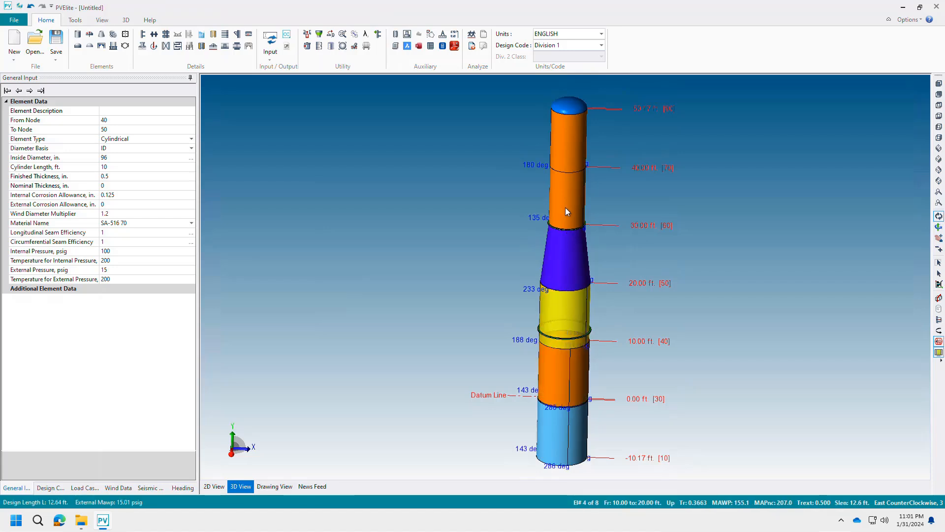
- Select the top yellow cylinder in the 3D view to show its input data
click(573, 145)
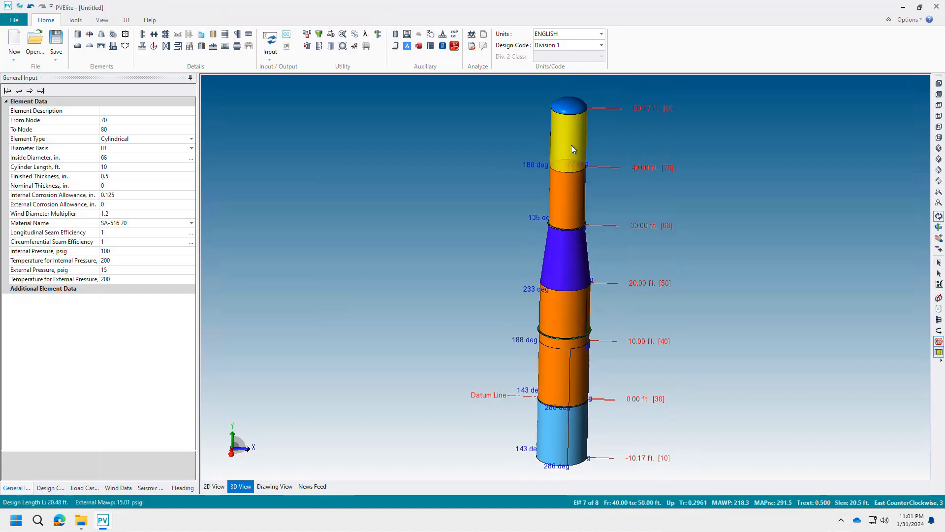
mouse_move(572, 134)
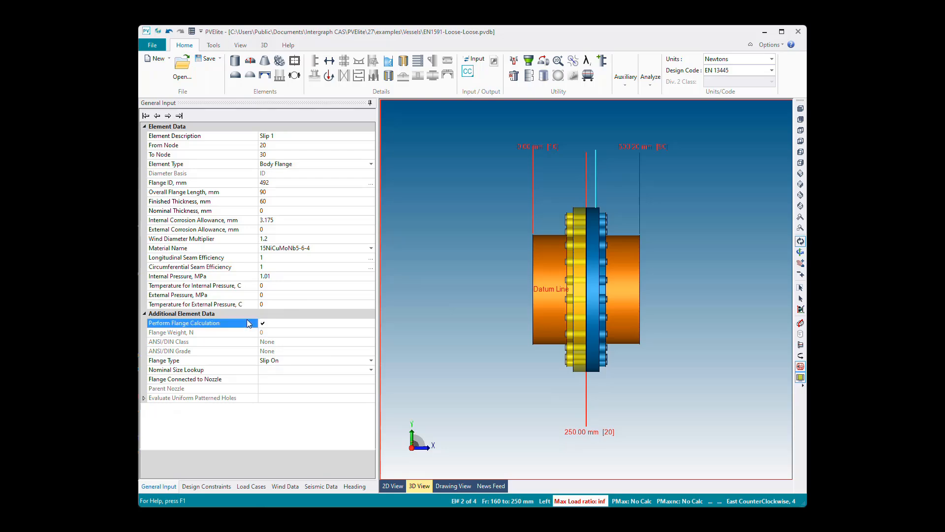
click(262, 322)
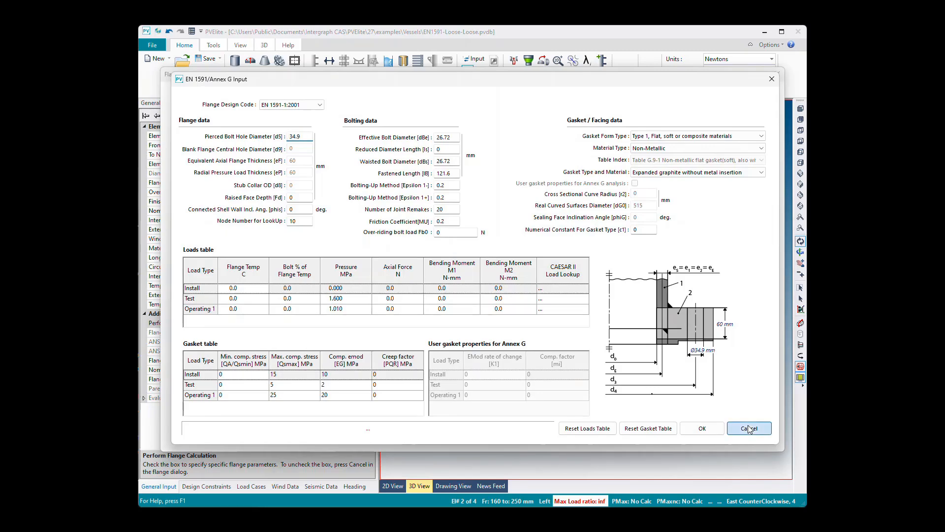
click(749, 428)
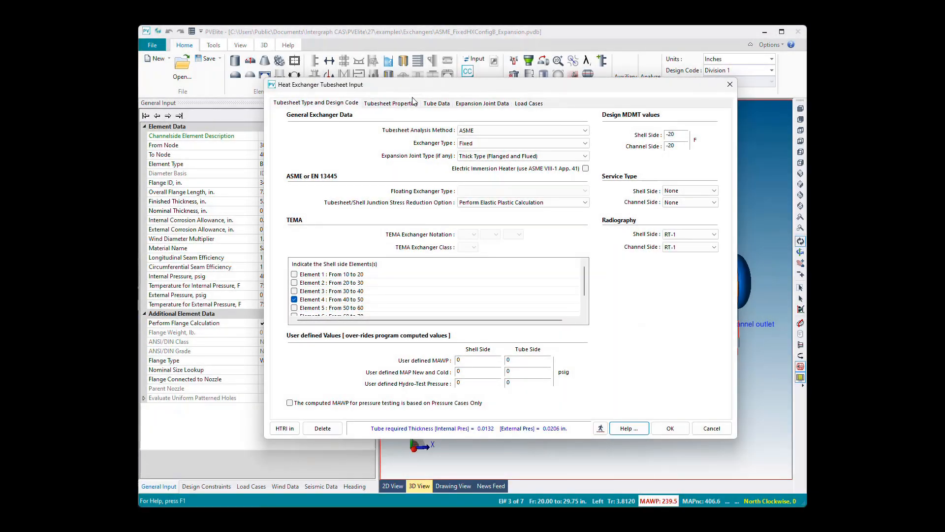
- Show the Tubesheet Properties page and select the 42.625 in outside diameter value
click(390, 103)
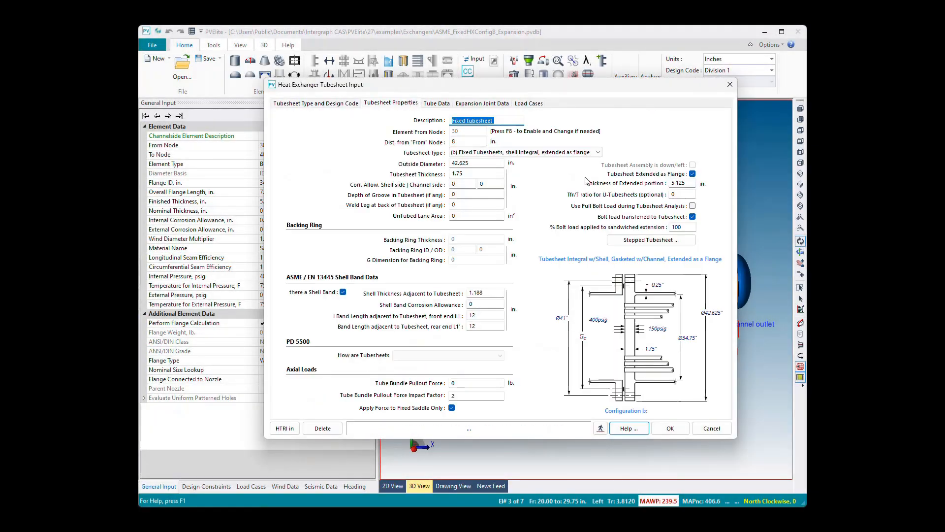
mouse_move(712, 317)
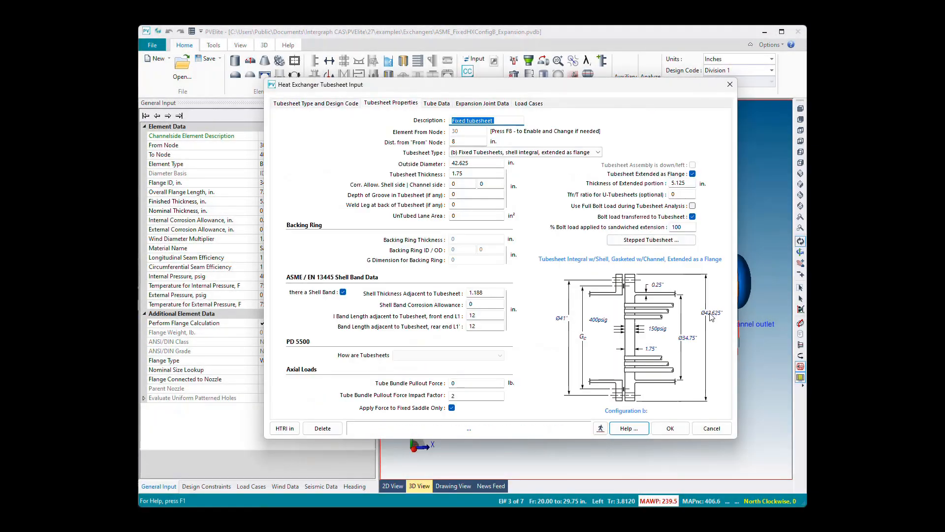
mouse_move(690, 341)
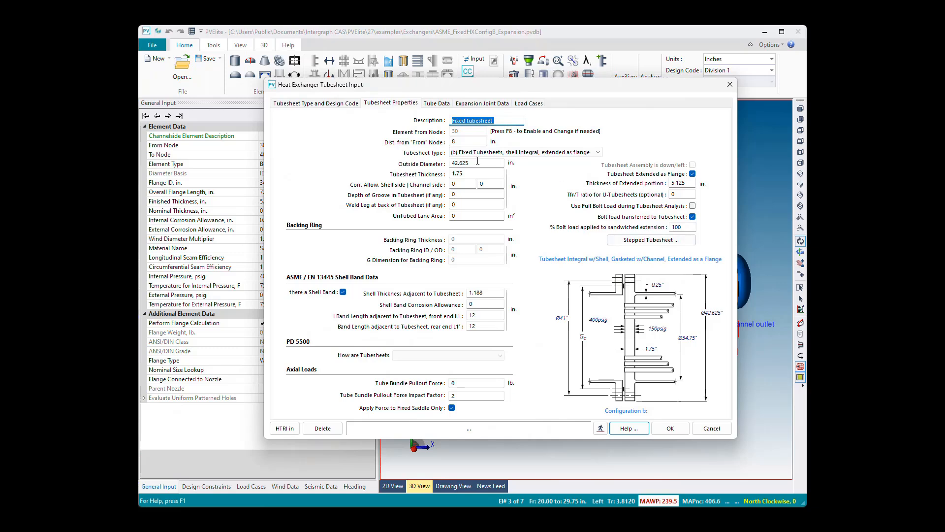
click(476, 163)
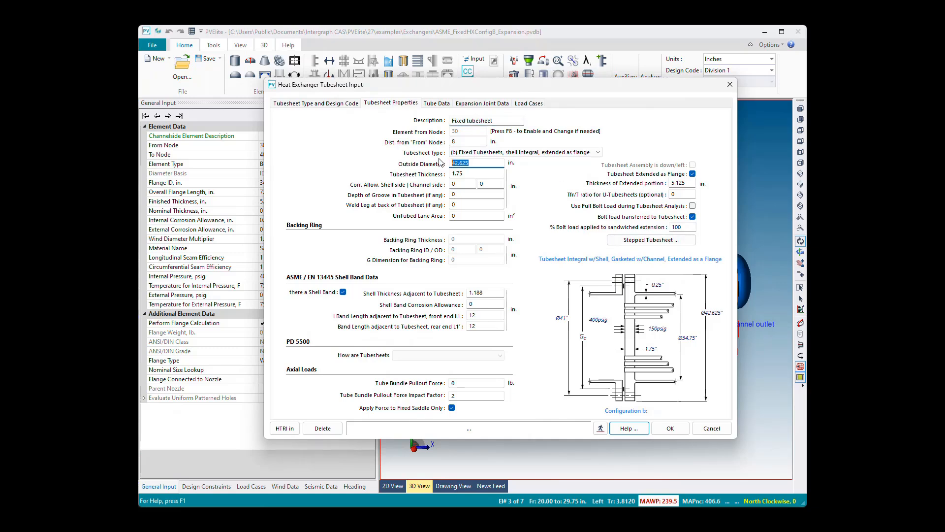